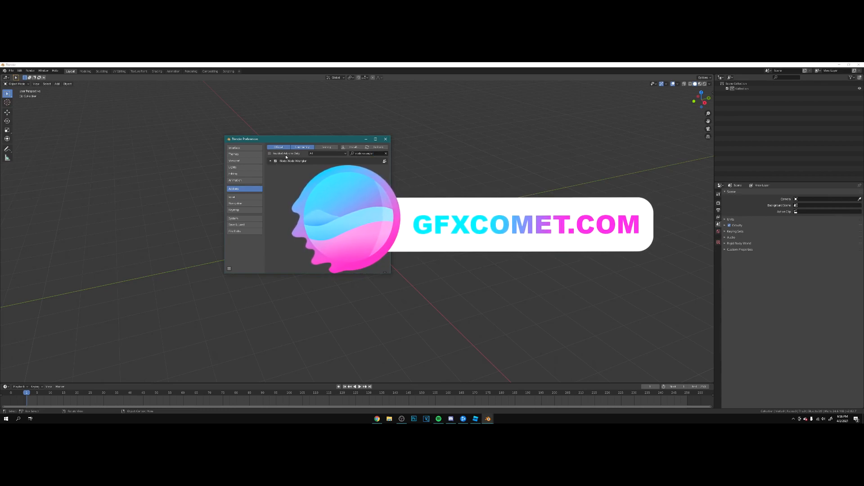
# Close Preferences and browse the Add menu's Mesh objects in the empty scene.
pyautogui.click(385, 138)
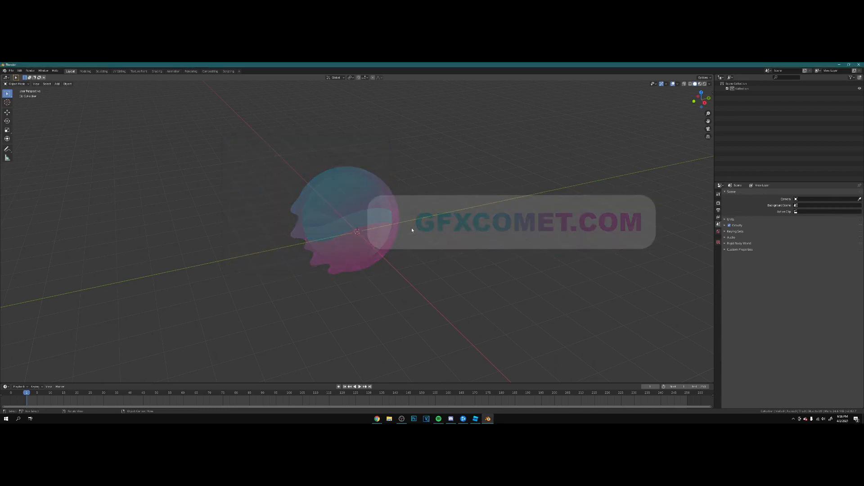
pyautogui.click(56, 84)
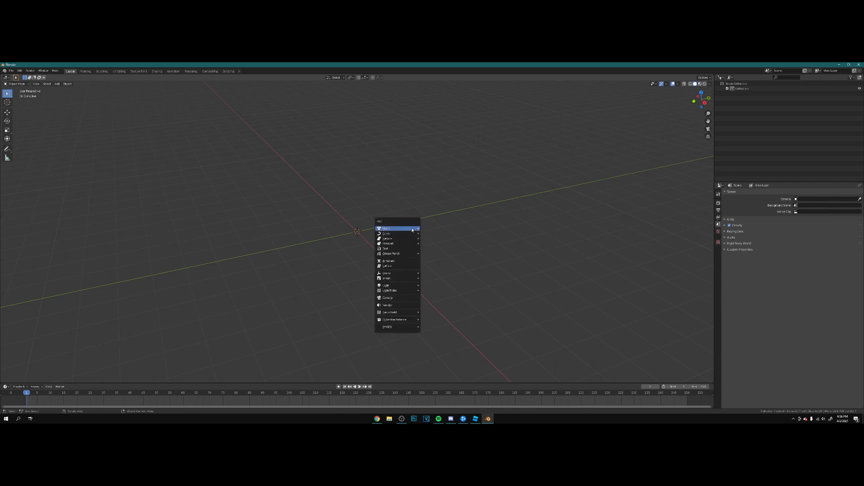
pyautogui.click(387, 228)
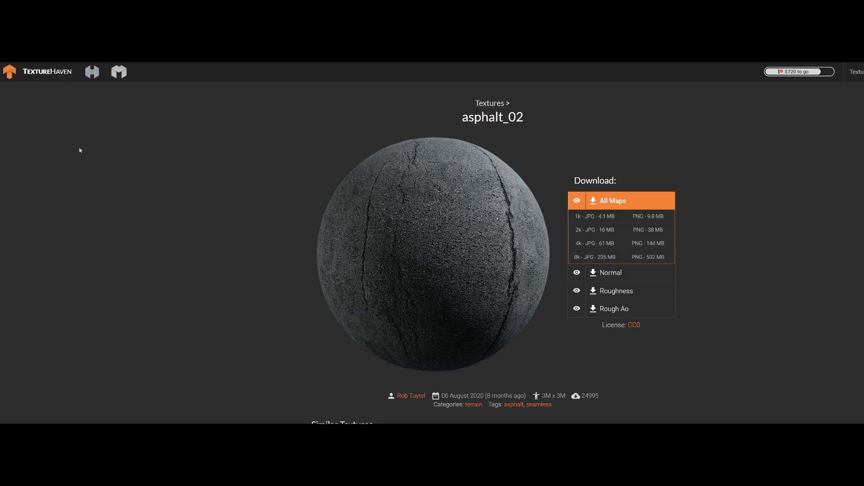
pyautogui.moveTo(701, 120)
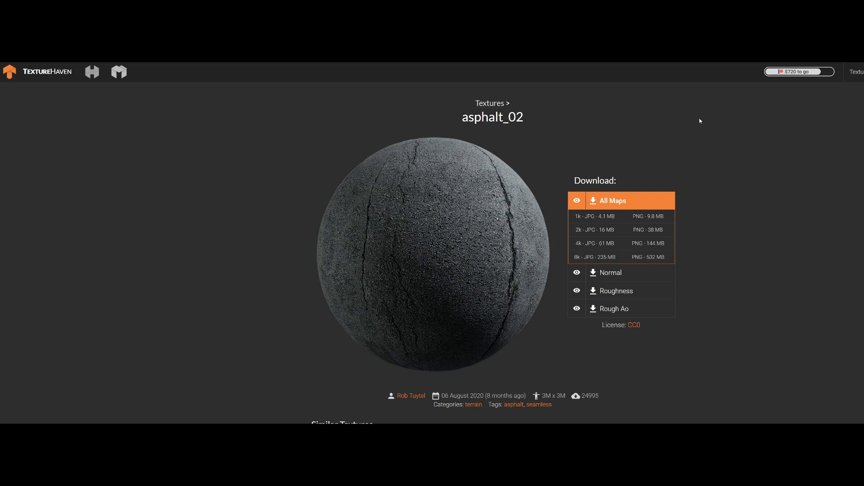
pyautogui.moveTo(461, 198)
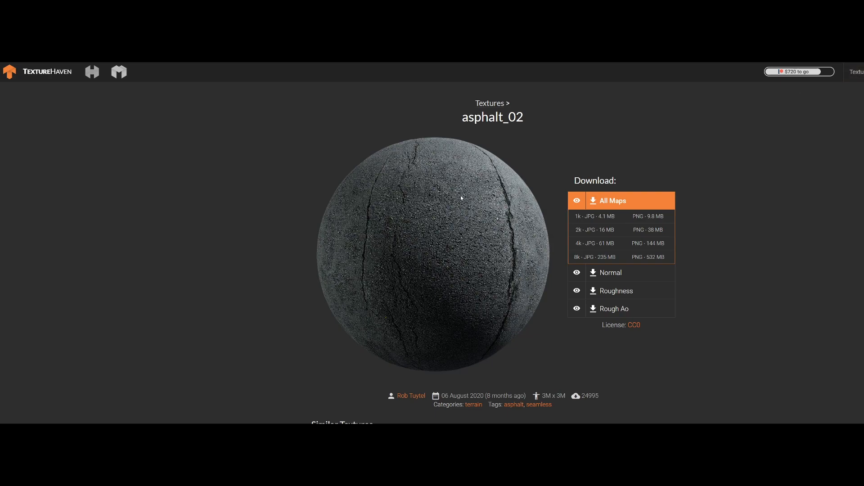
pyautogui.moveTo(649, 243)
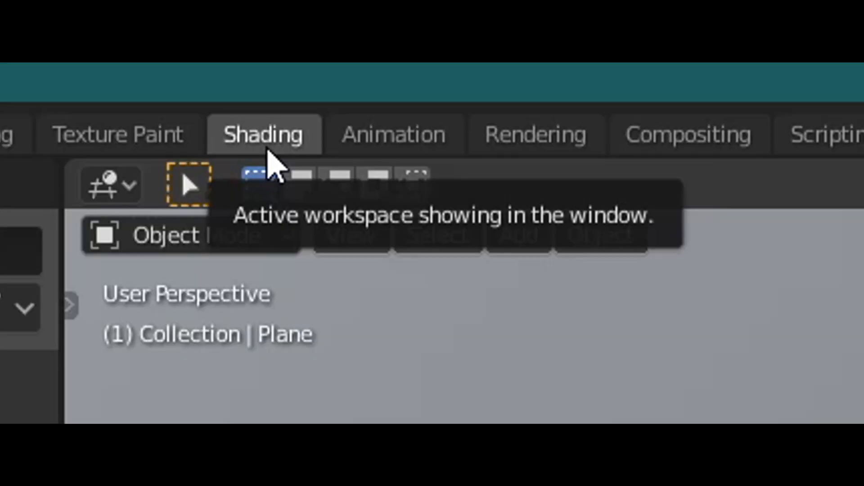
# Switch to the Shading workspace to build the asphalt material nodes.
pyautogui.click(262, 135)
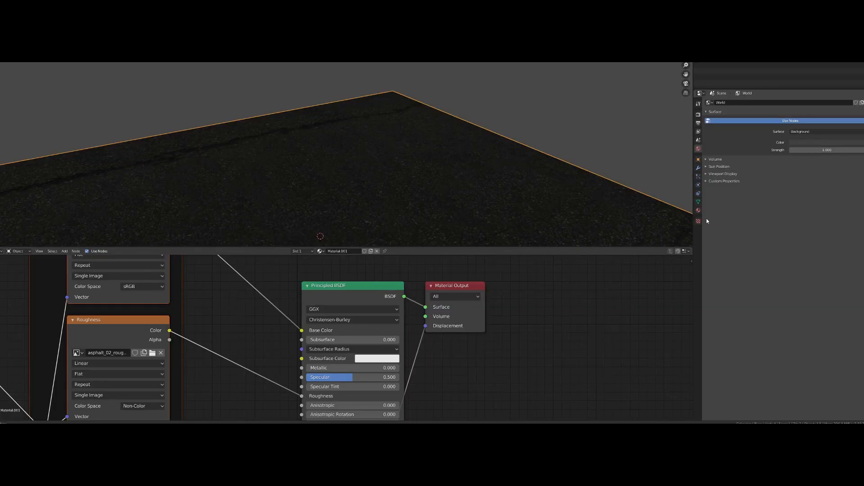
# Set the World Color to an Environment Texture for the studio.exr HDRI.
pyautogui.click(780, 142)
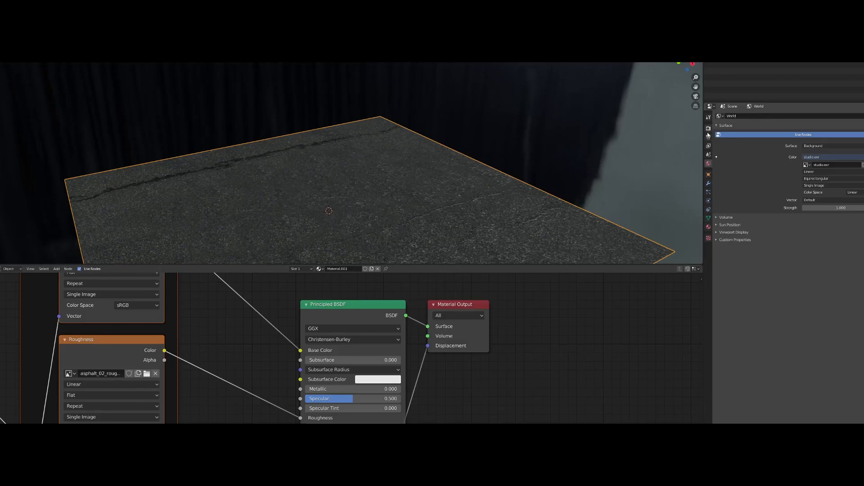
# Enable Ambient Occlusion in the Eevee Render Properties.
pyautogui.click(709, 127)
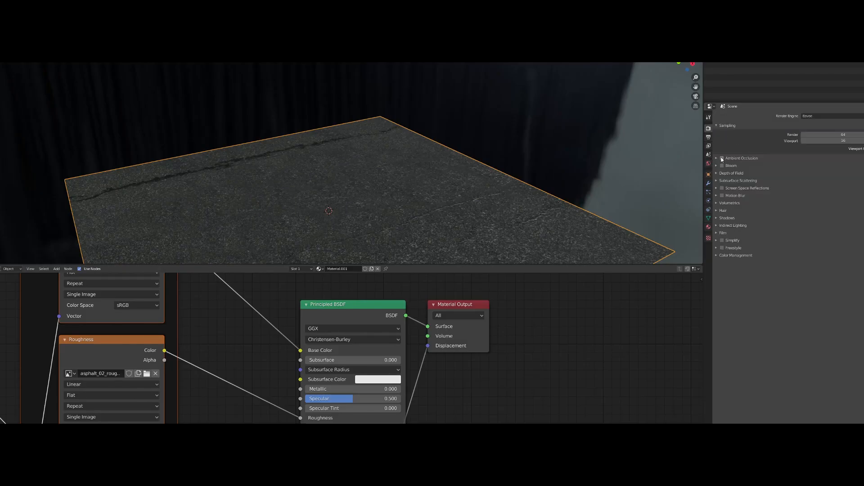
pyautogui.click(723, 158)
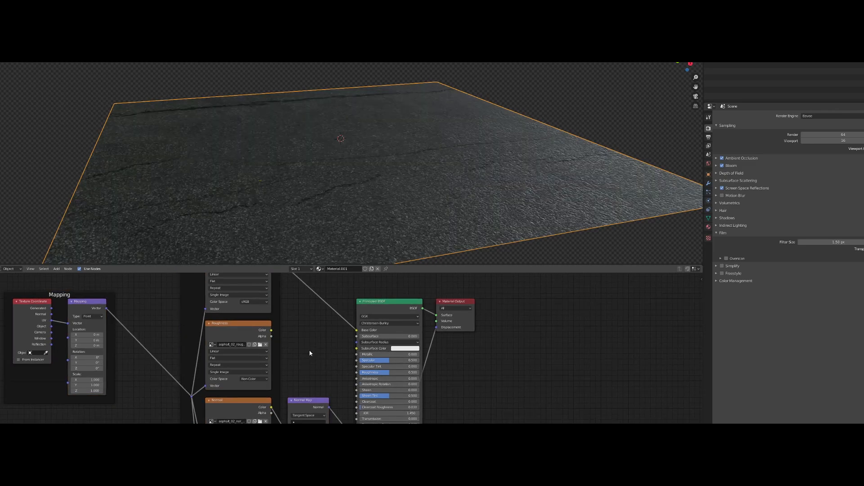
# Search 'color' and add a ColorRamp node onto the roughness link.
pyautogui.click(357, 349)
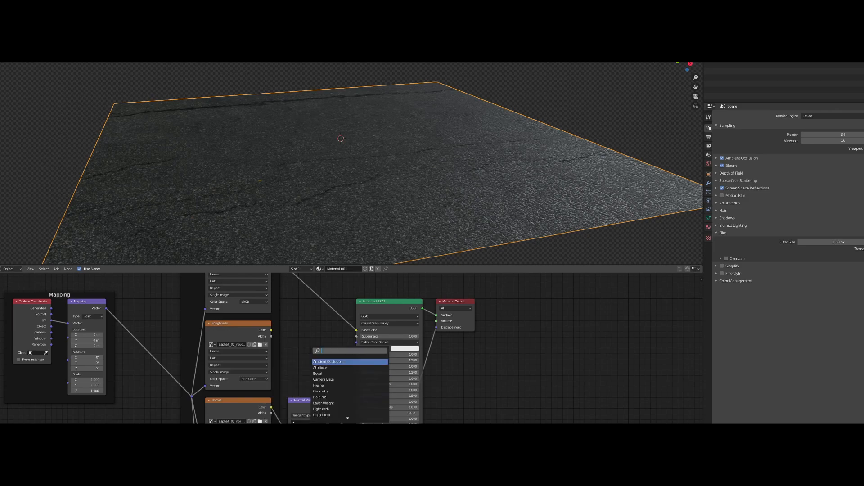
pyautogui.write('color')
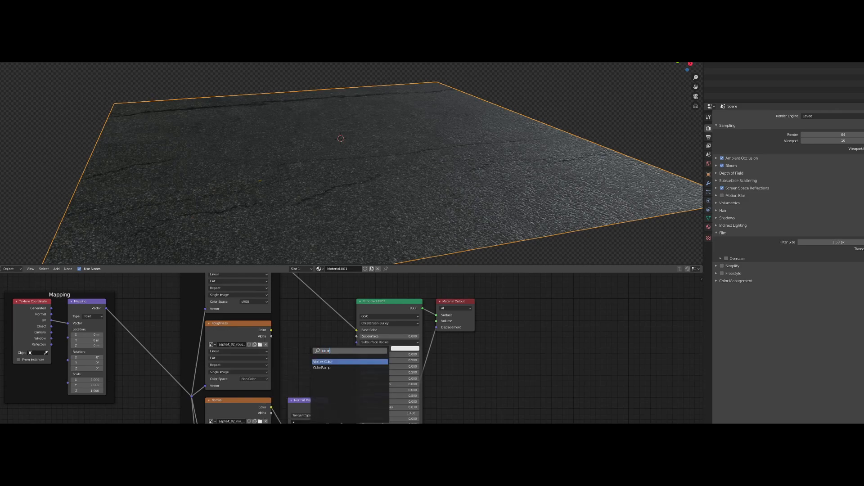
pyautogui.click(322, 367)
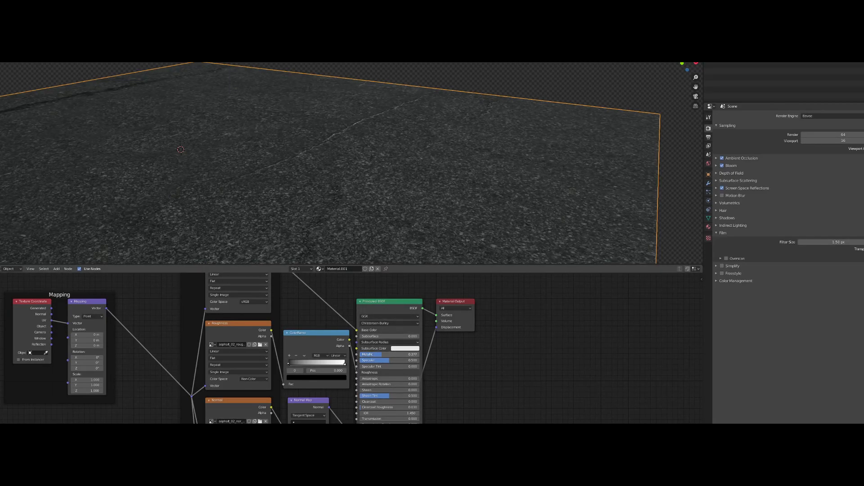
# Drag the ColorRamp stops to tighten roughness contrast for glinting asphalt.
pyautogui.moveTo(369, 354); pyautogui.dragTo(391, 354)
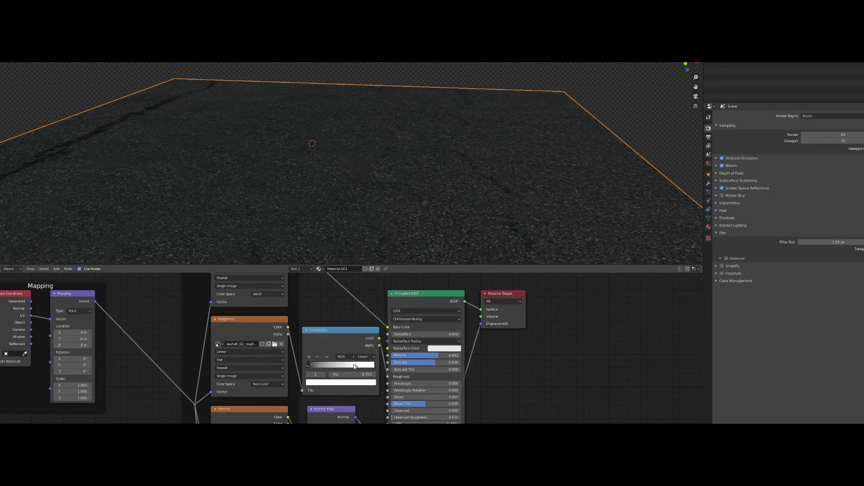
pyautogui.moveTo(353, 364); pyautogui.dragTo(361, 364)
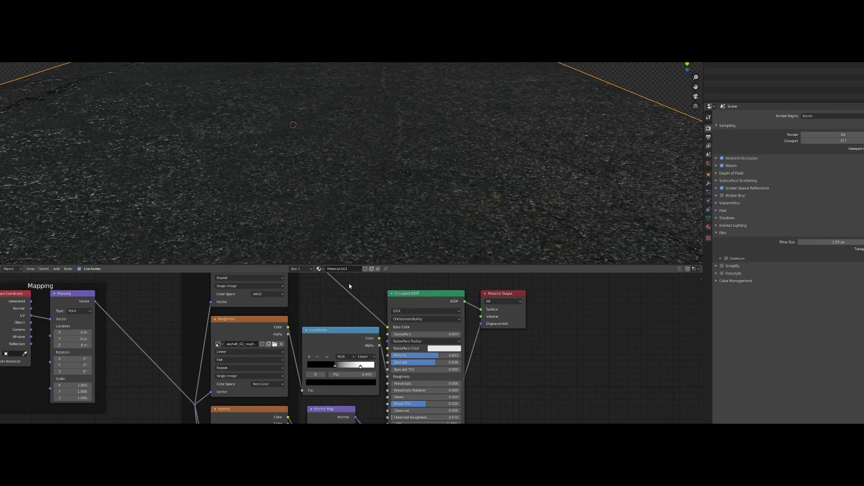
pyautogui.moveTo(360, 366); pyautogui.dragTo(333, 366)
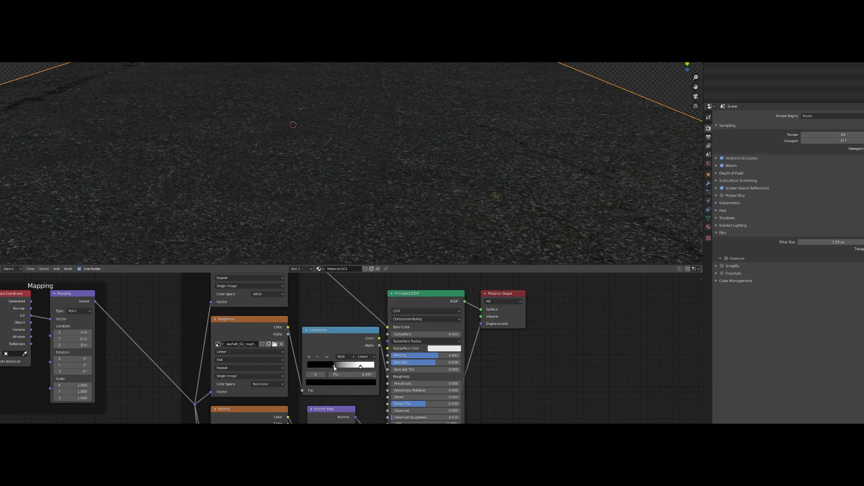
pyautogui.moveTo(334, 366); pyautogui.dragTo(361, 365)
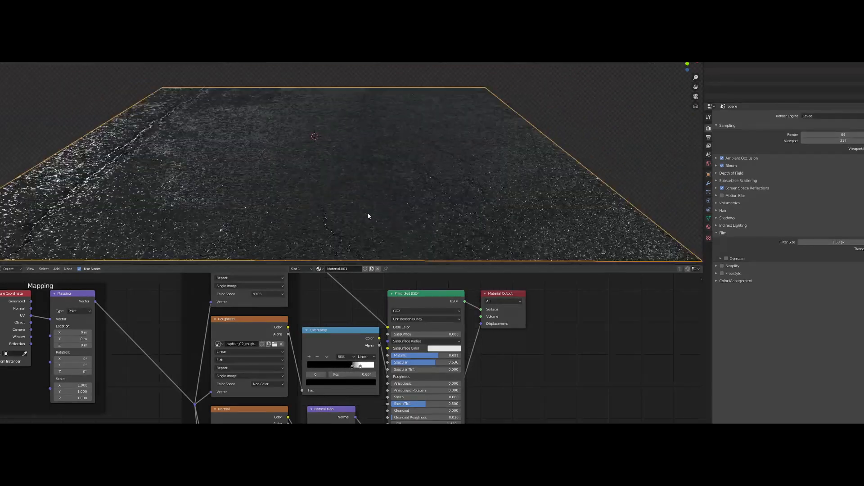